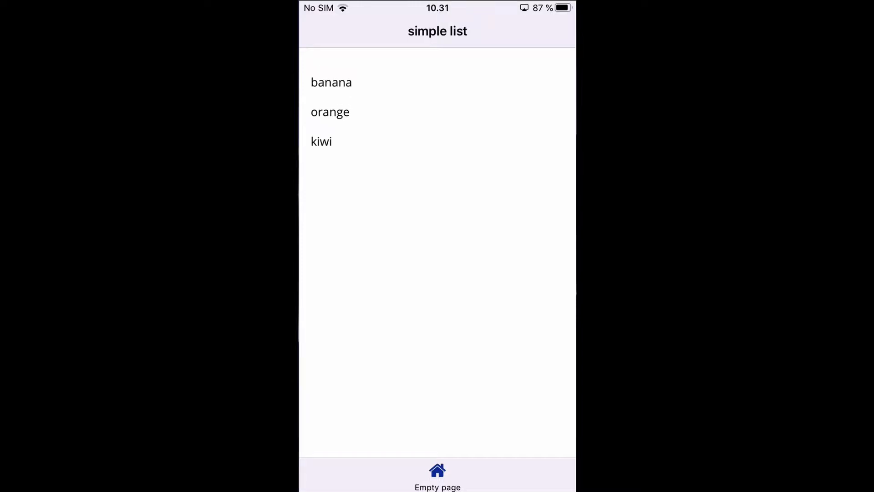
# Show the simple list page's variables, revealing fruits as a list of objects with id and name
pyautogui.scroll(3)
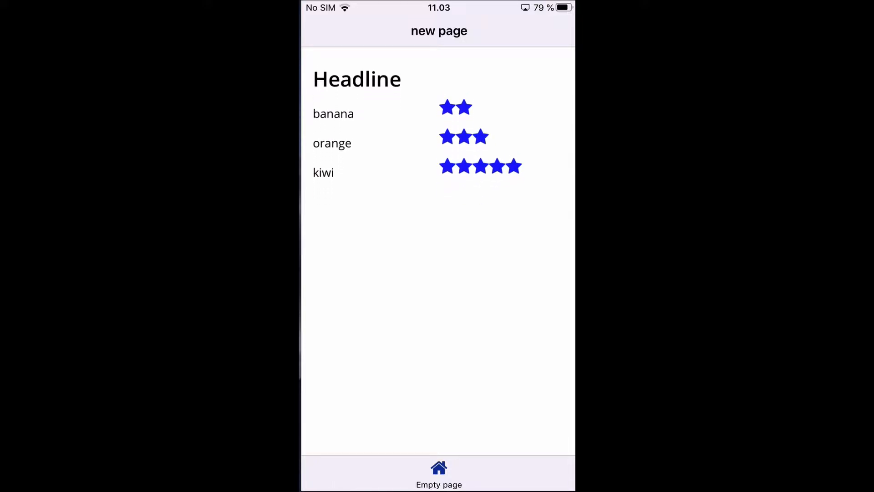
pyautogui.scroll(3)
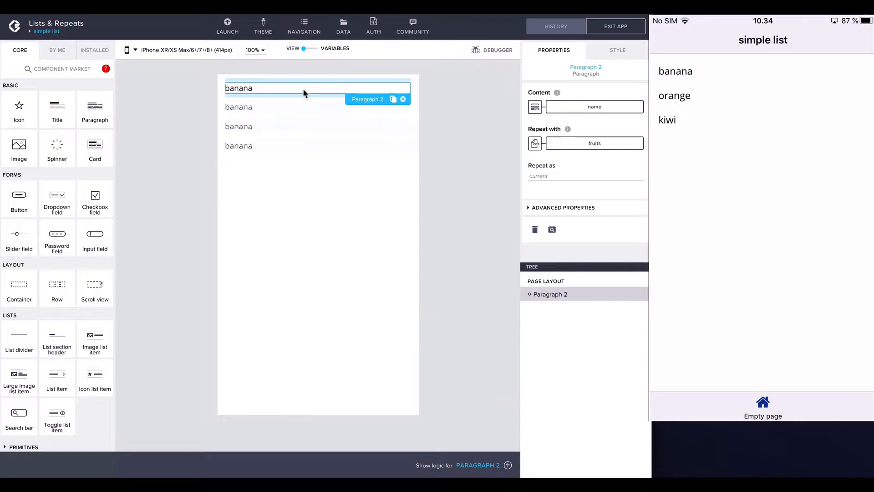
pyautogui.moveTo(412, 210)
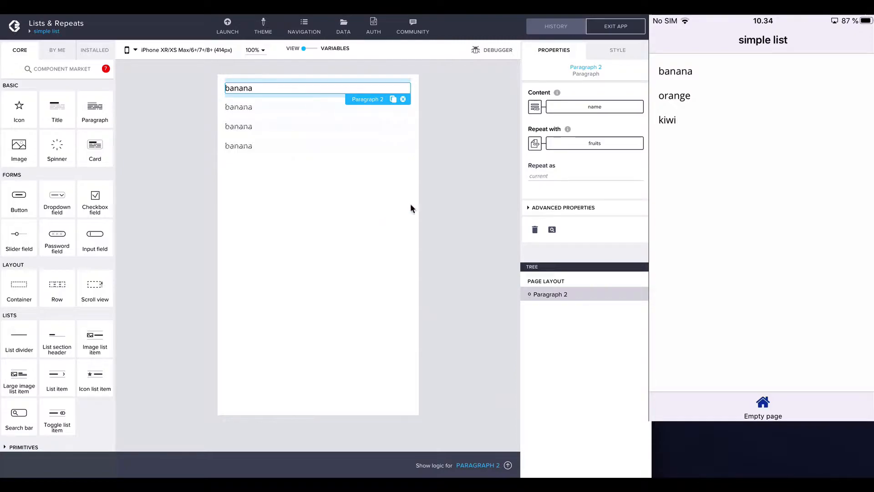
pyautogui.moveTo(595, 143)
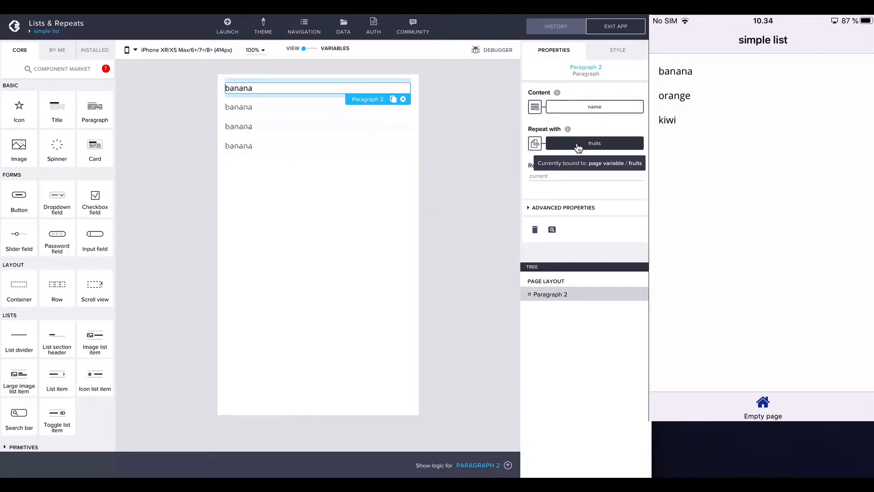
pyautogui.click(335, 49)
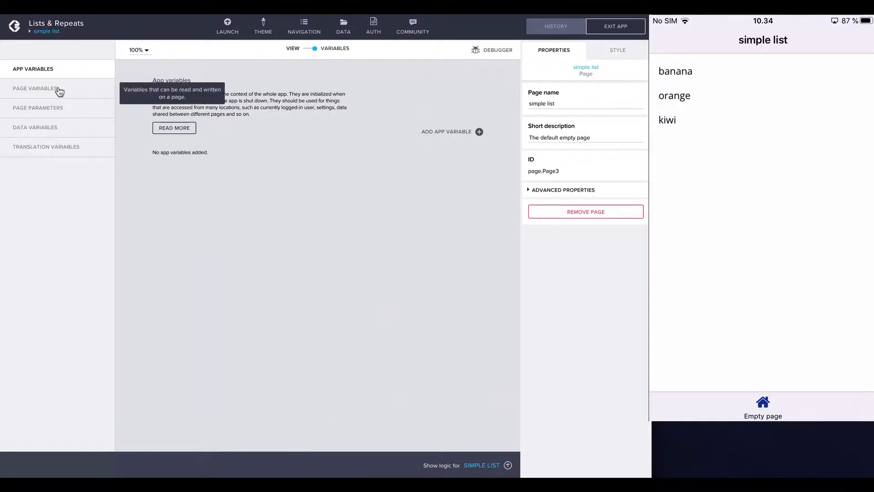
pyautogui.click(35, 88)
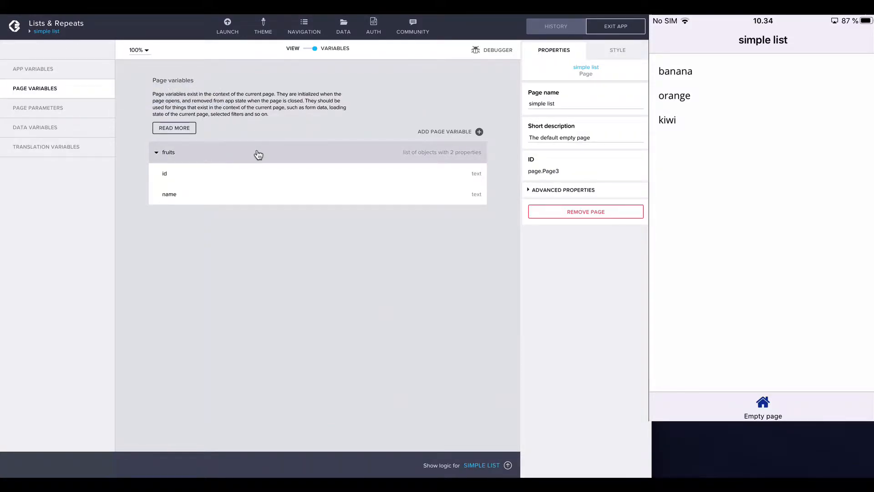
pyautogui.moveTo(398, 168)
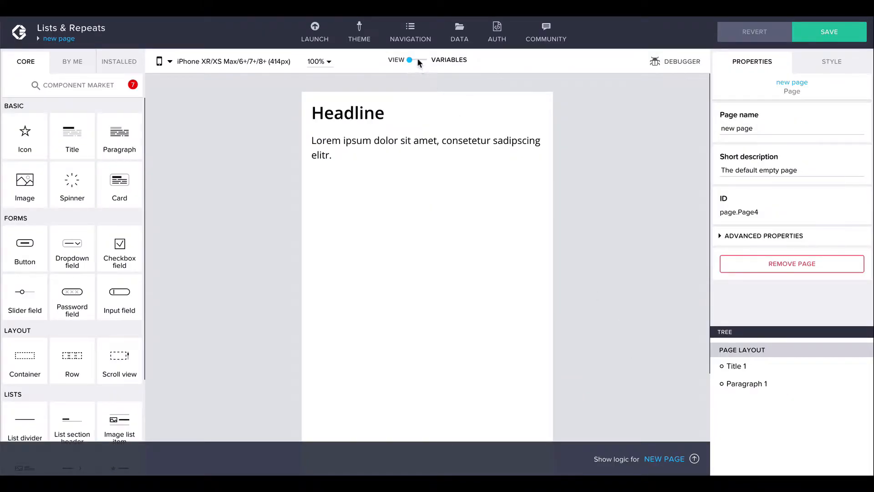
# Add a page variable to the new page and name it fruits
pyautogui.click(423, 60)
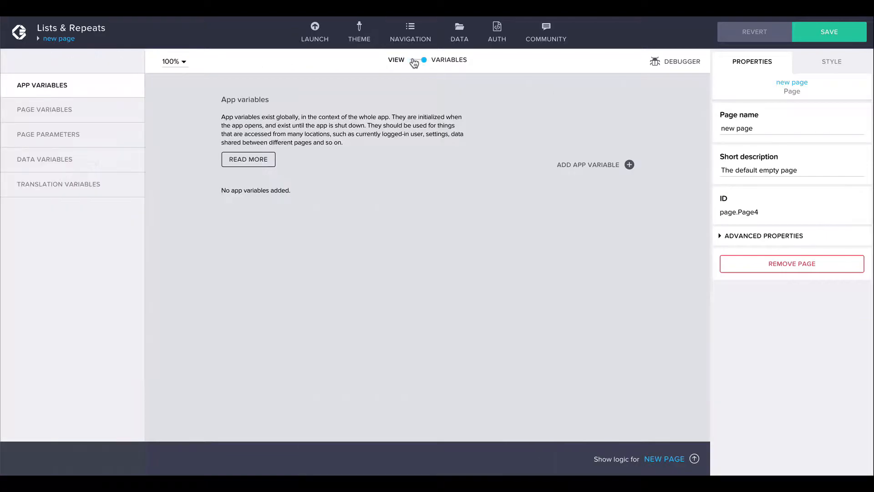
pyautogui.moveTo(88, 117)
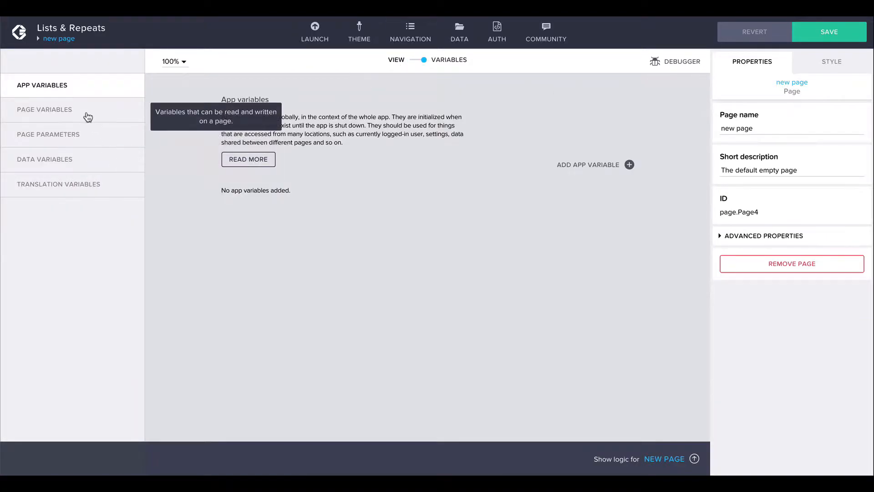
pyautogui.click(44, 110)
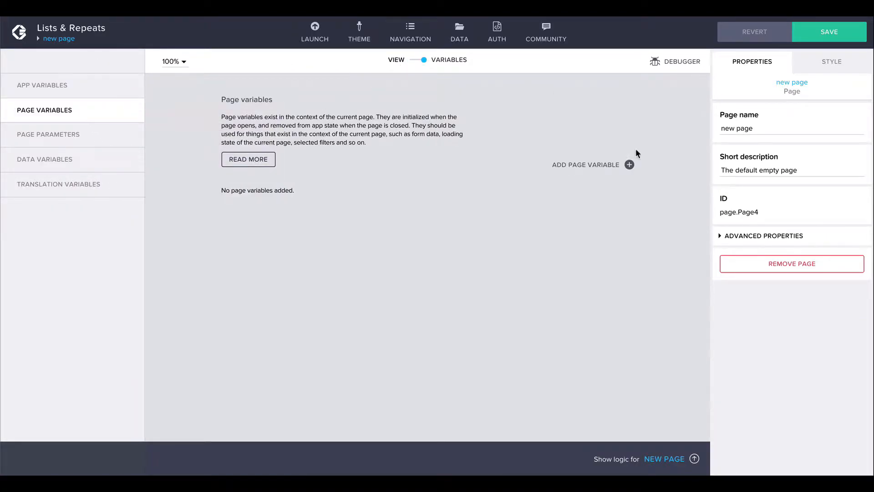
pyautogui.click(629, 164)
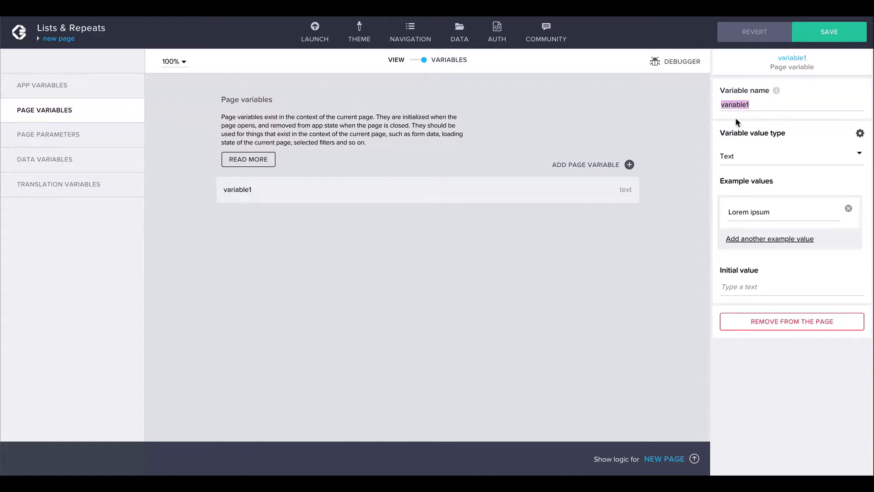
pyautogui.write('fruits')
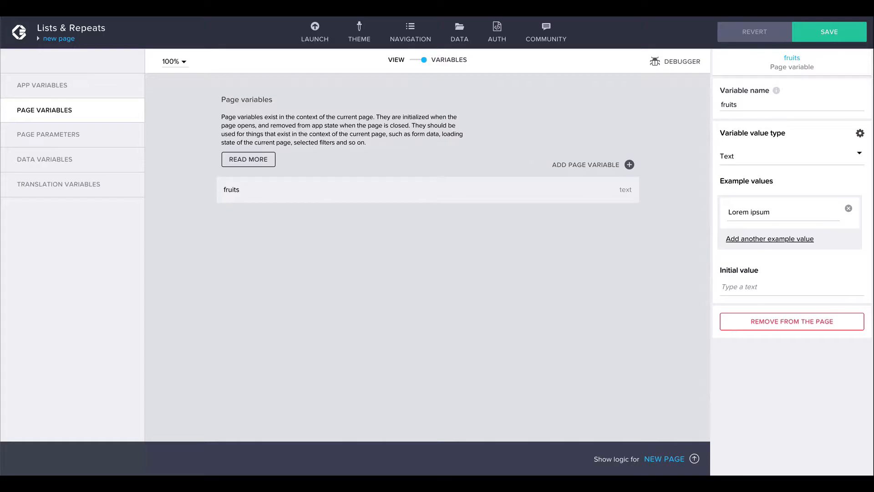
# Set fruits to a List of Objects and add a name text property beside id
pyautogui.click(789, 156)
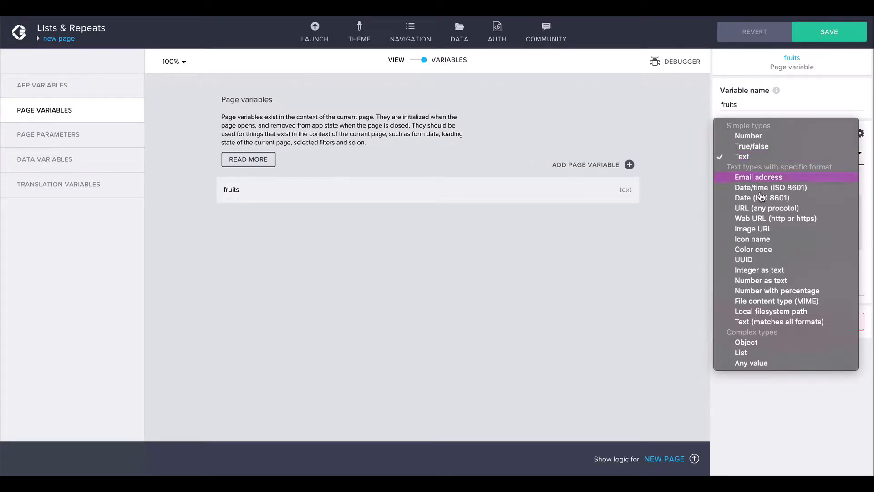
pyautogui.click(741, 352)
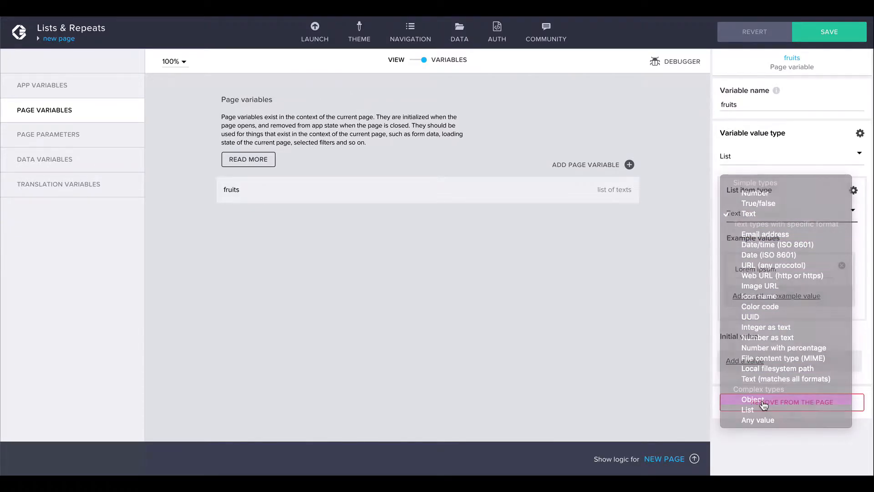
pyautogui.click(753, 399)
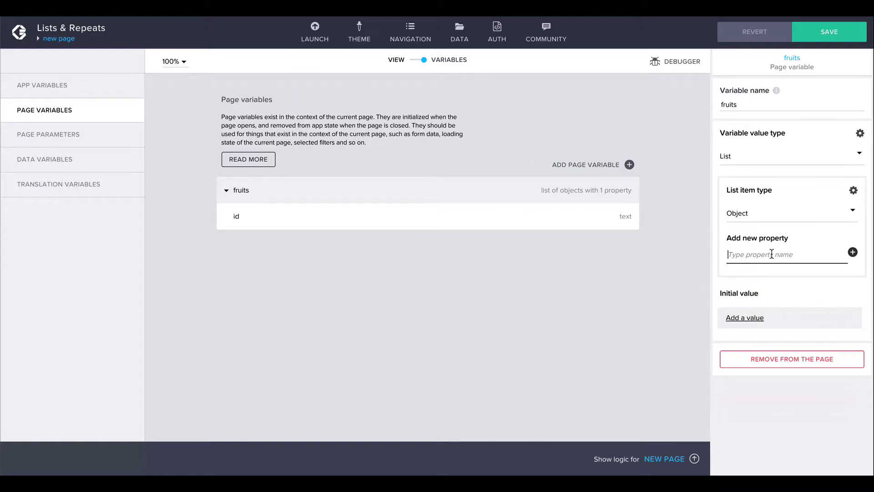
pyautogui.write('name')
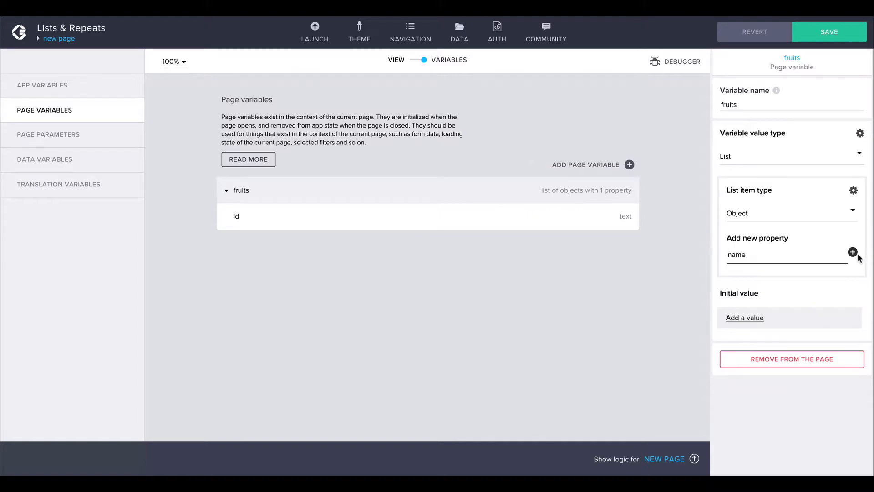
pyautogui.click(853, 252)
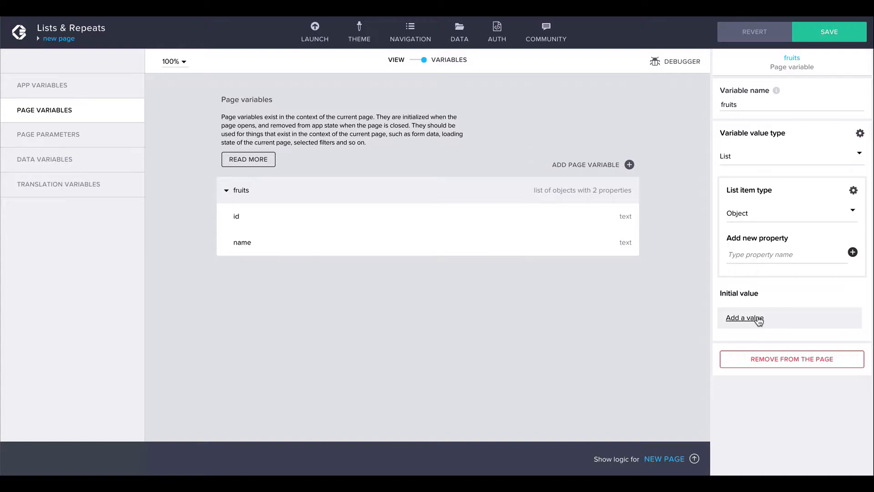
# Enter banana, orange and kiwi as fruits' initial items and save the app
pyautogui.click(744, 318)
pyautogui.write('kiwi')
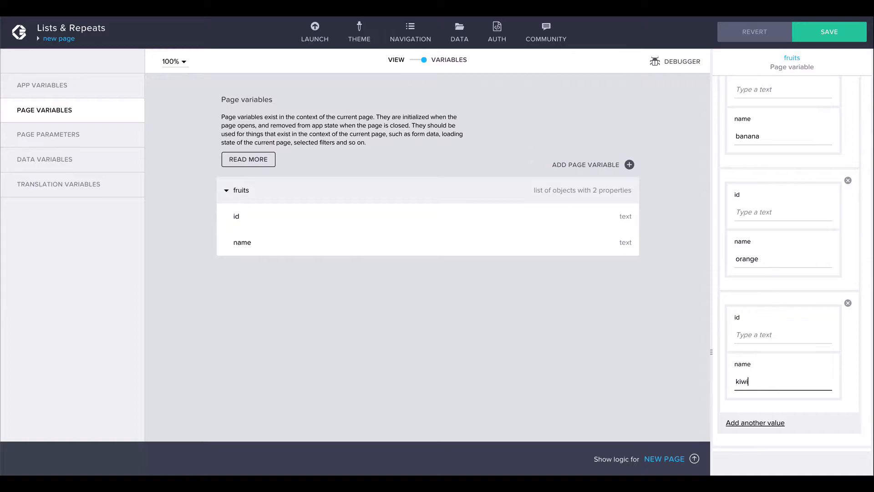
pyautogui.scroll(3)
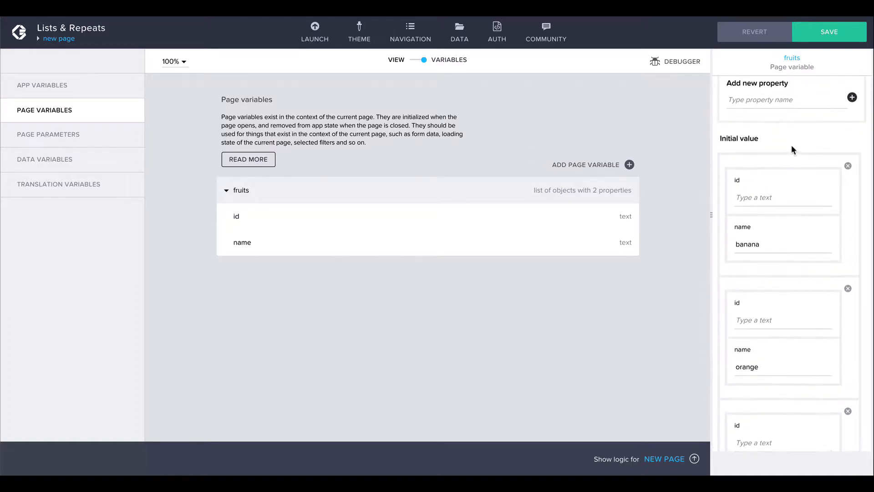
pyautogui.scroll(3)
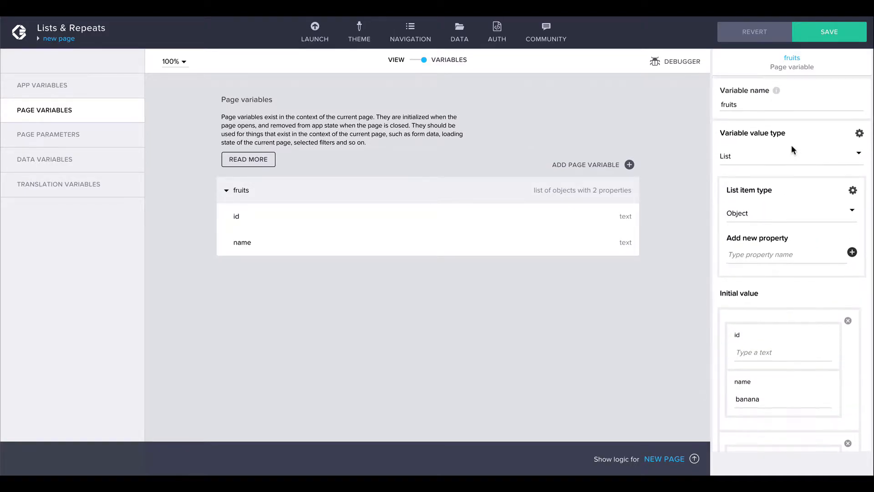
pyautogui.click(829, 31)
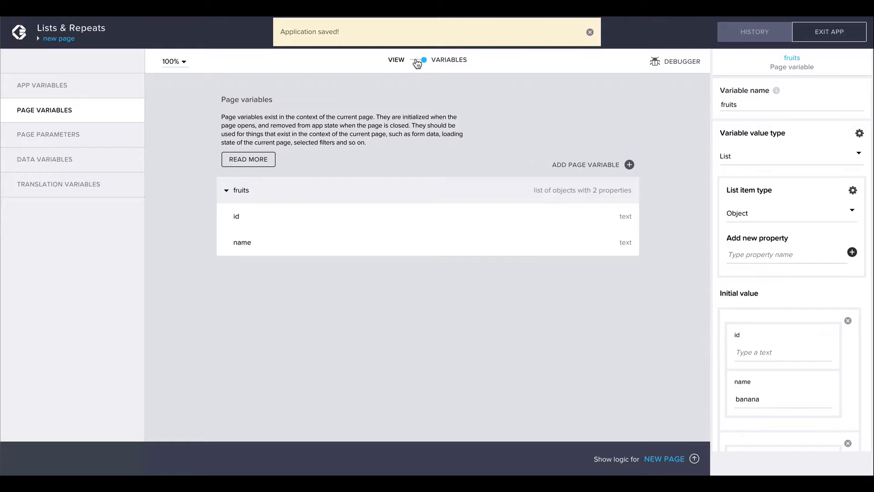
# Bind the Lorem ipsum paragraph's Repeat with to the fruits page variable
pyautogui.click(415, 60)
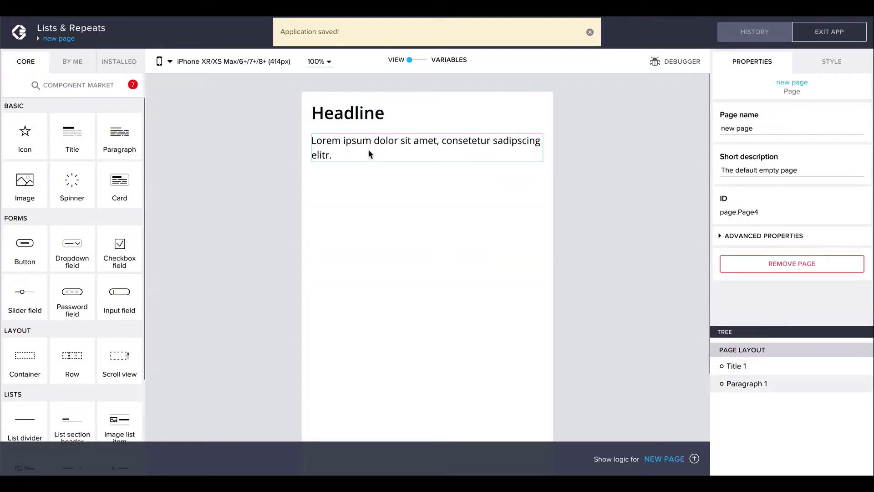
pyautogui.click(427, 147)
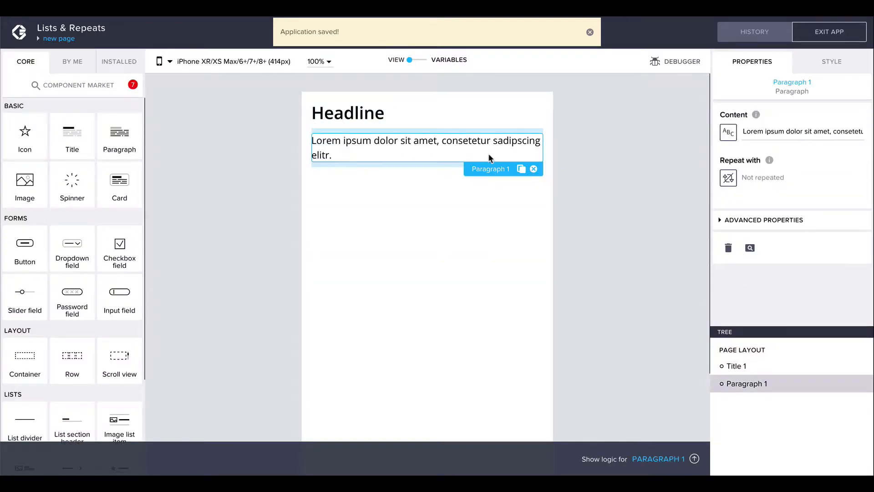
pyautogui.click(729, 178)
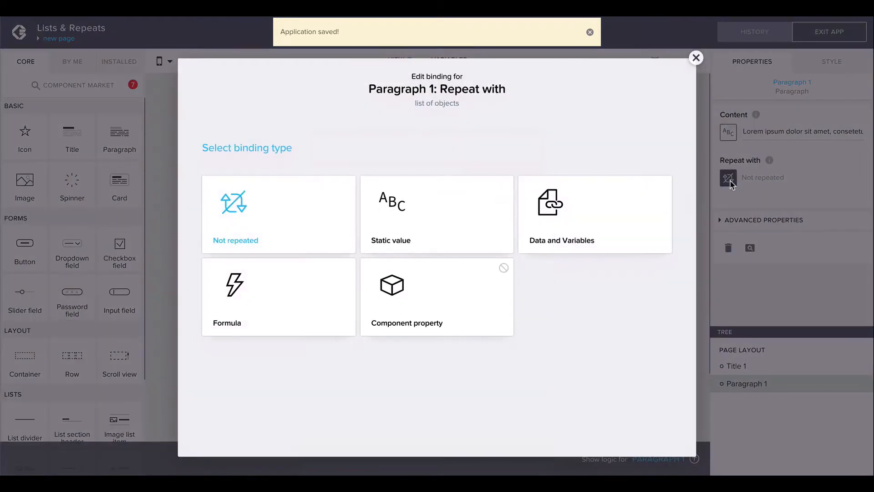
pyautogui.click(595, 214)
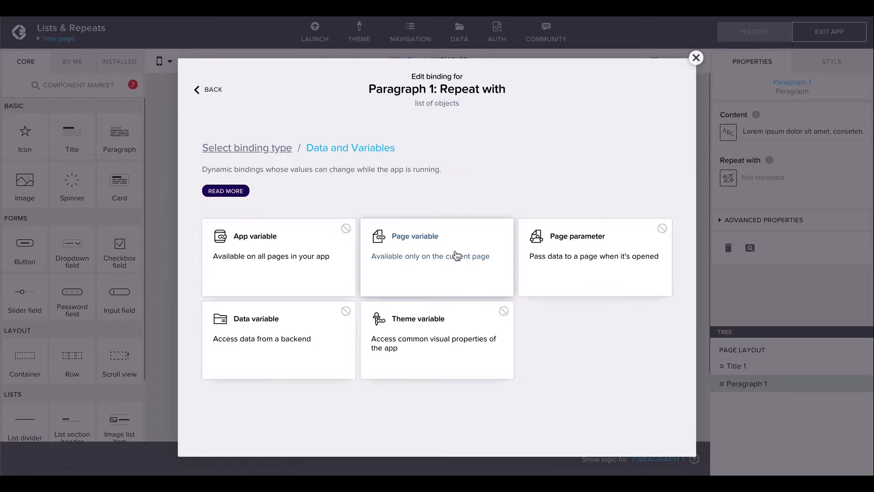
pyautogui.click(437, 245)
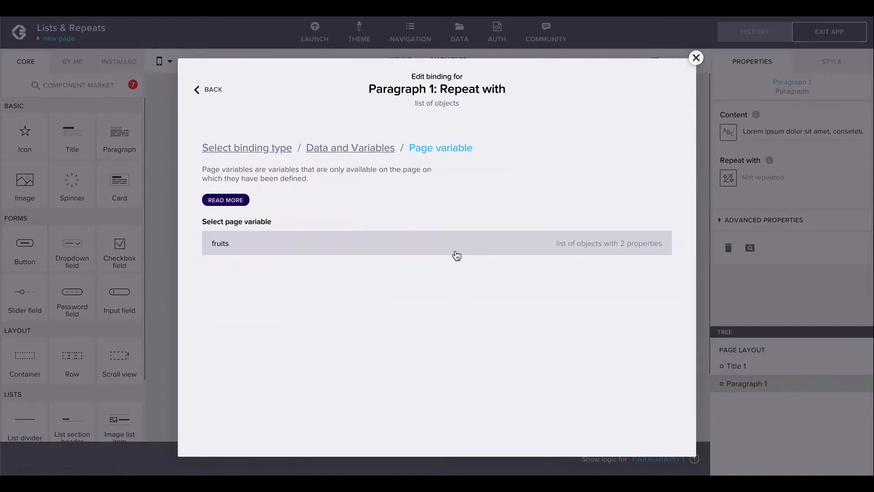
pyautogui.click(390, 242)
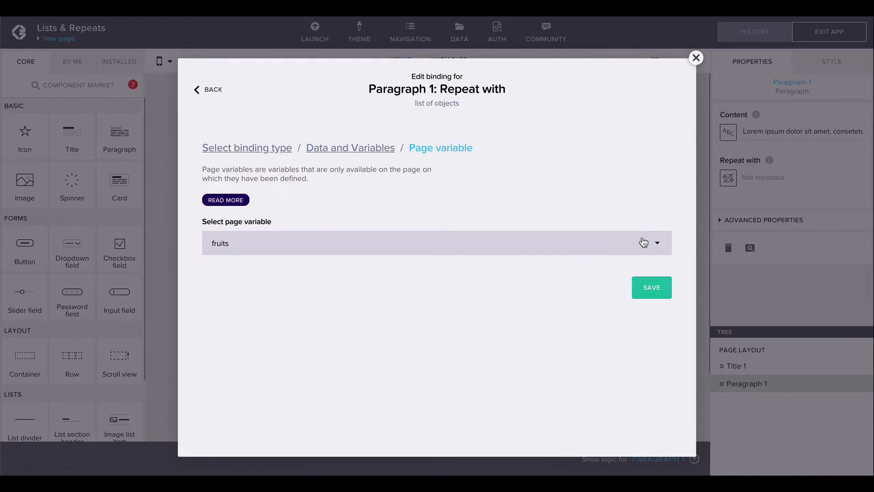
pyautogui.click(651, 287)
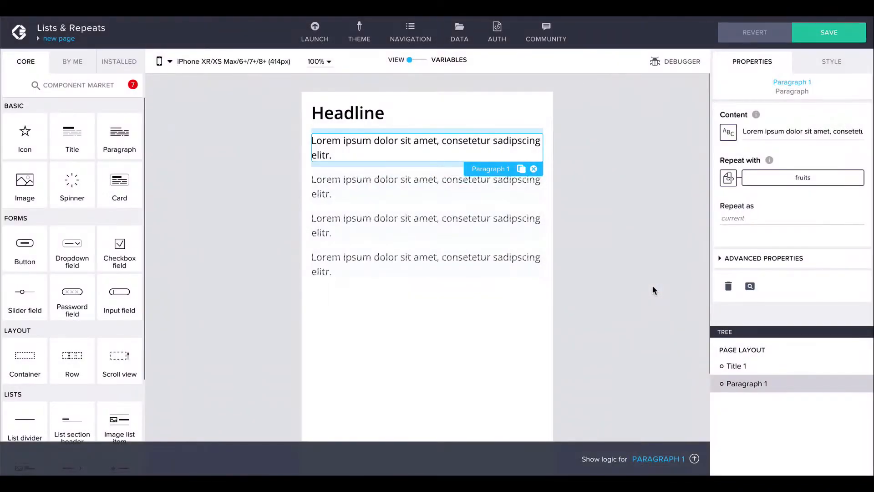
pyautogui.moveTo(418, 227)
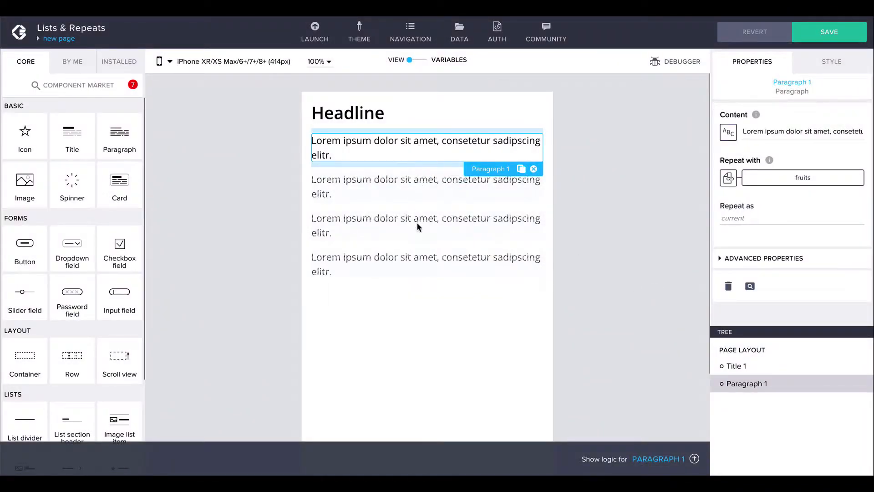
pyautogui.moveTo(481, 251)
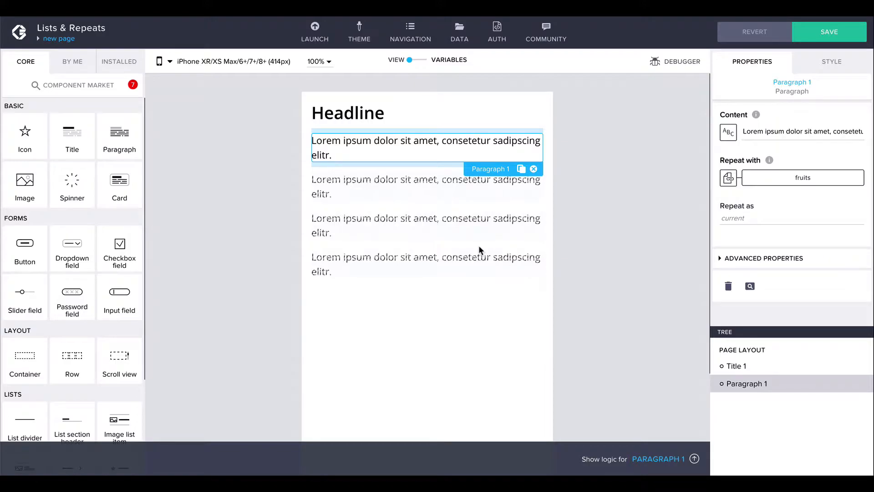
pyautogui.moveTo(501, 244)
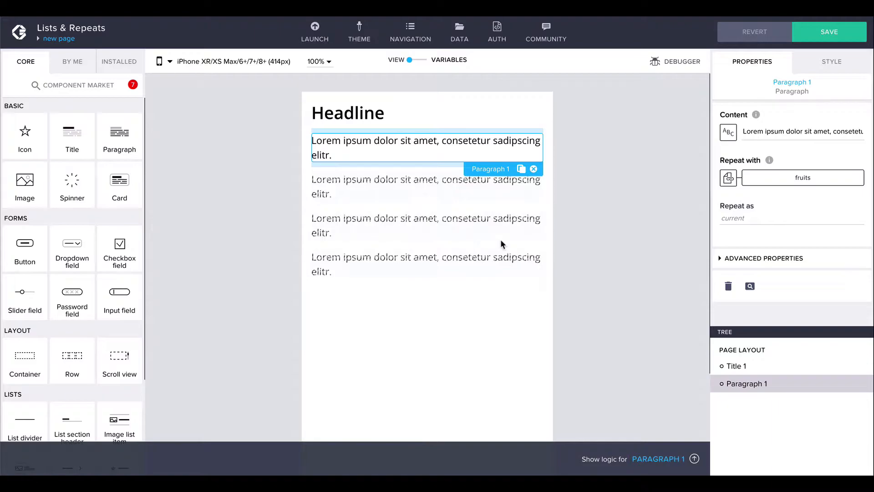
pyautogui.moveTo(728, 133)
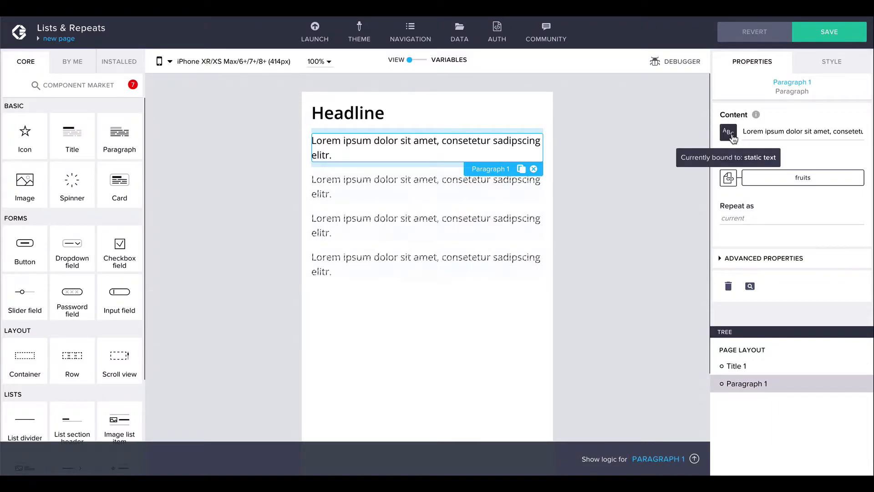
# Bind the paragraph's Content to the repeated item's name property and save the app
pyautogui.click(729, 133)
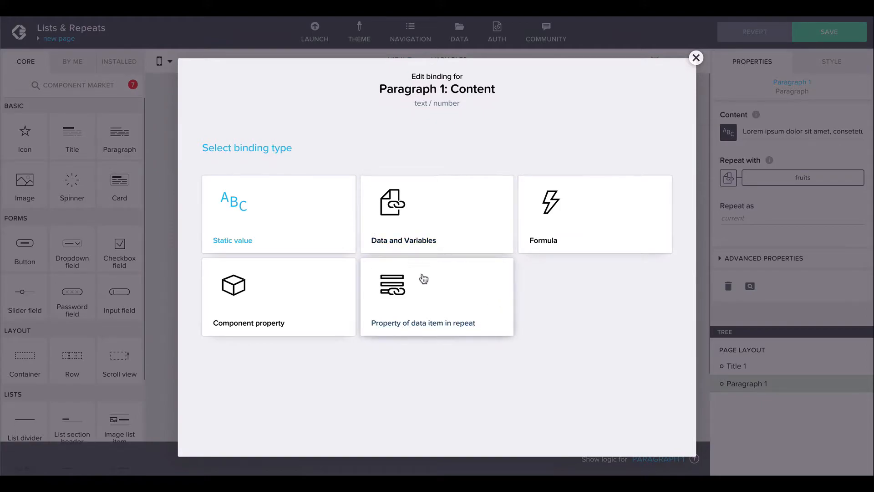
pyautogui.click(436, 297)
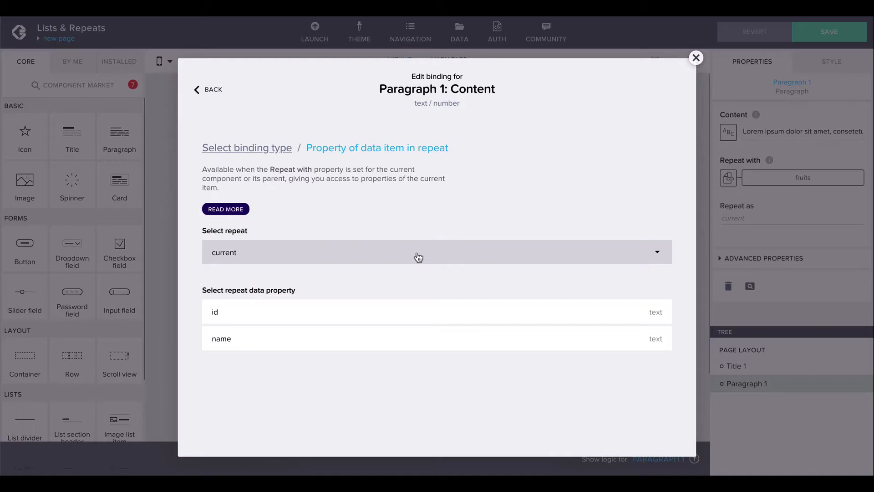
pyautogui.moveTo(408, 343)
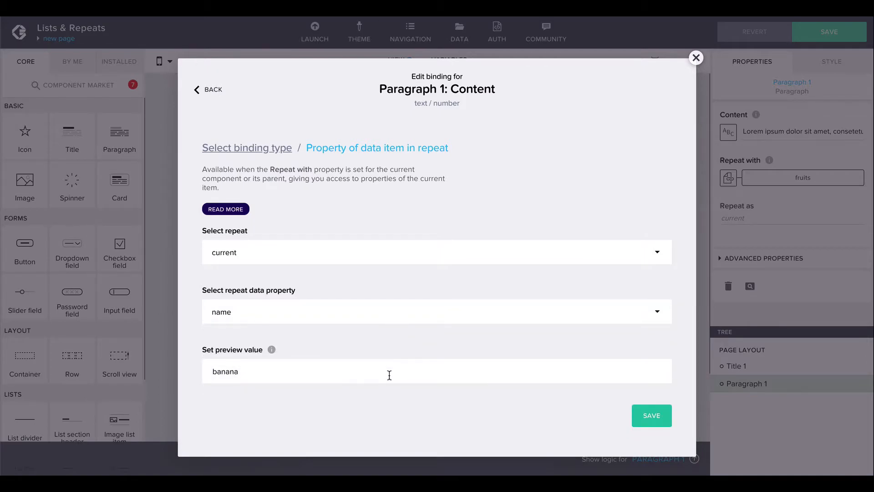
pyautogui.click(651, 415)
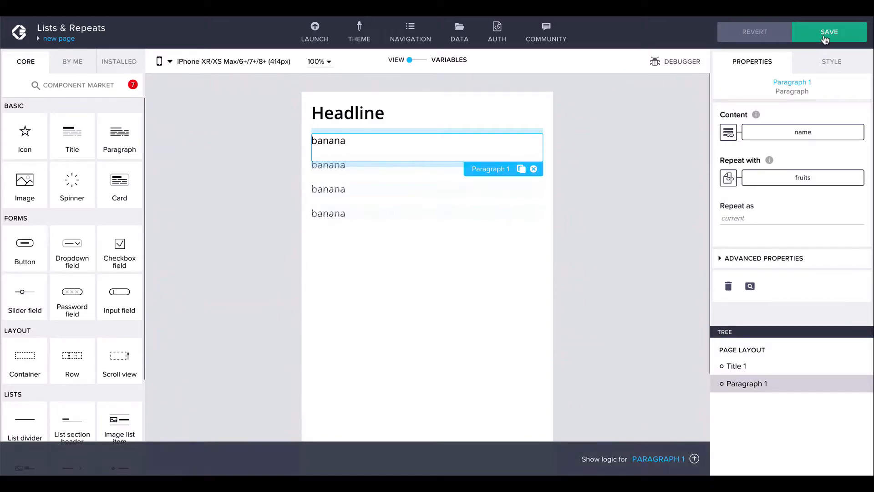
pyautogui.click(829, 32)
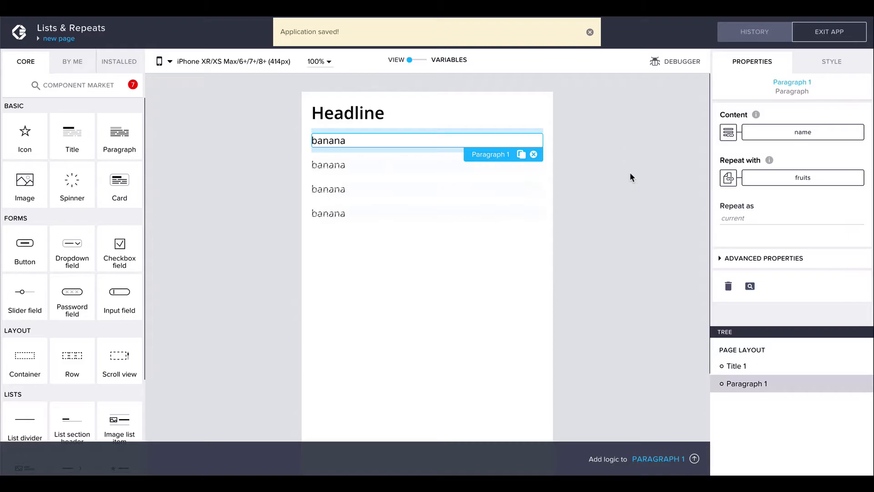
pyautogui.click(590, 32)
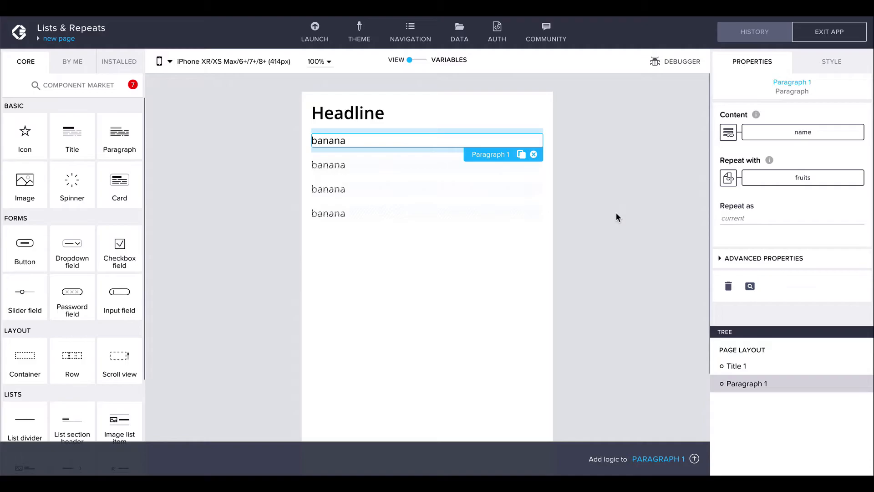
pyautogui.click(314, 26)
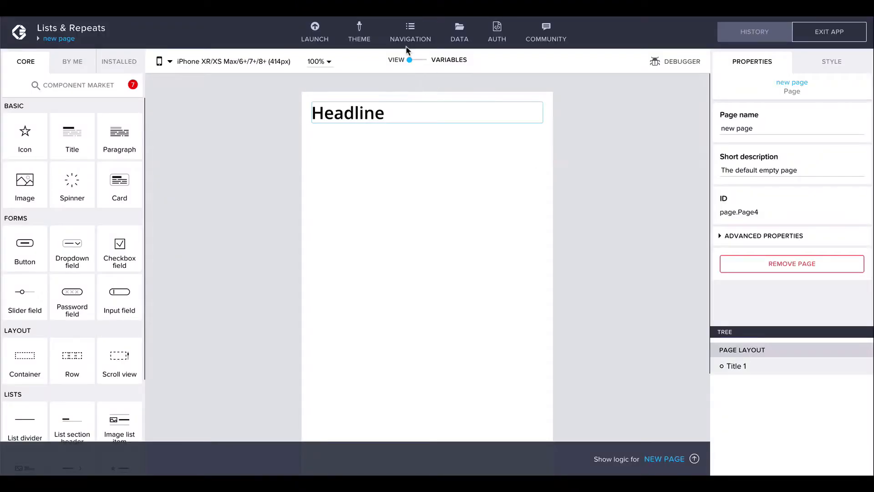
# Add a stars property of type Number to the fruits page variable
pyautogui.click(418, 60)
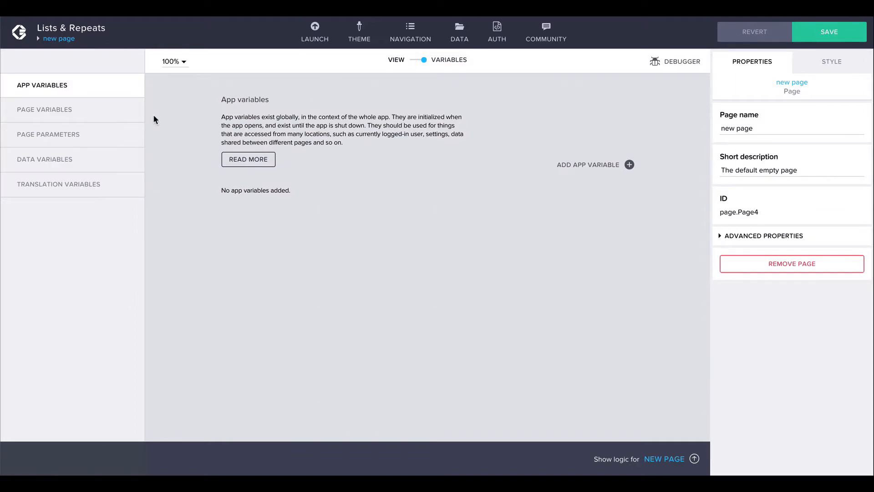
pyautogui.click(44, 109)
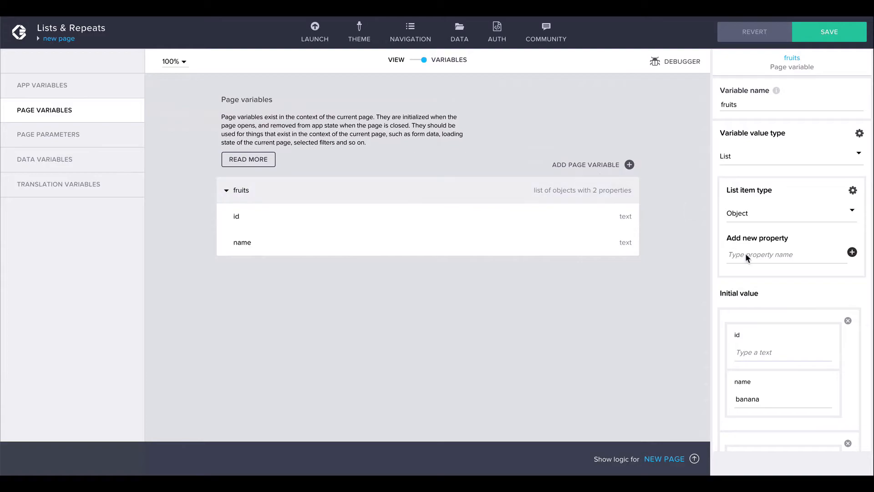
pyautogui.write('star')
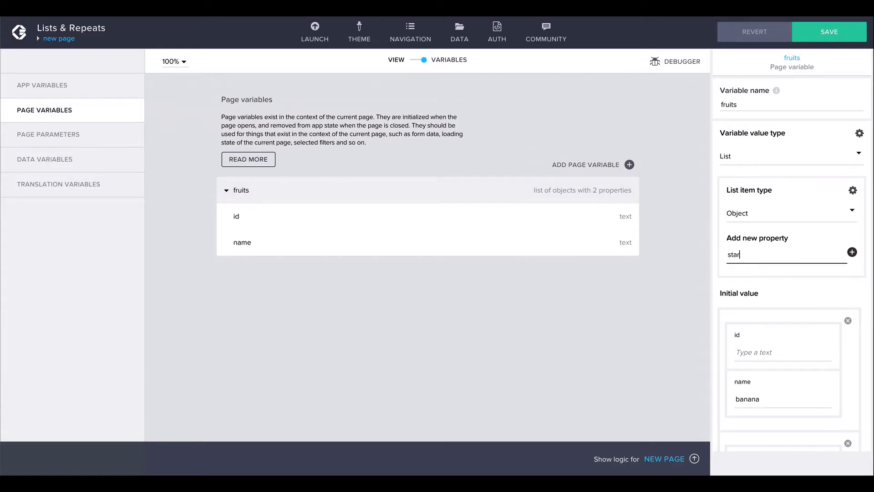
pyautogui.write('s')
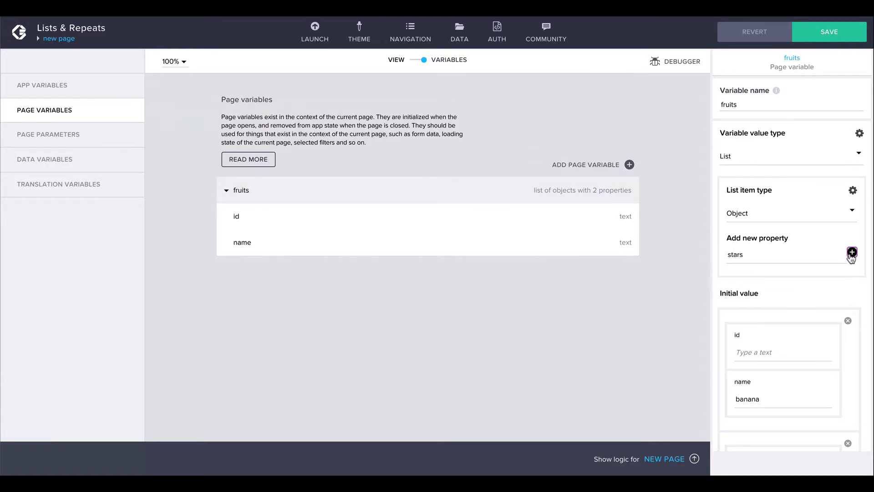
pyautogui.click(852, 255)
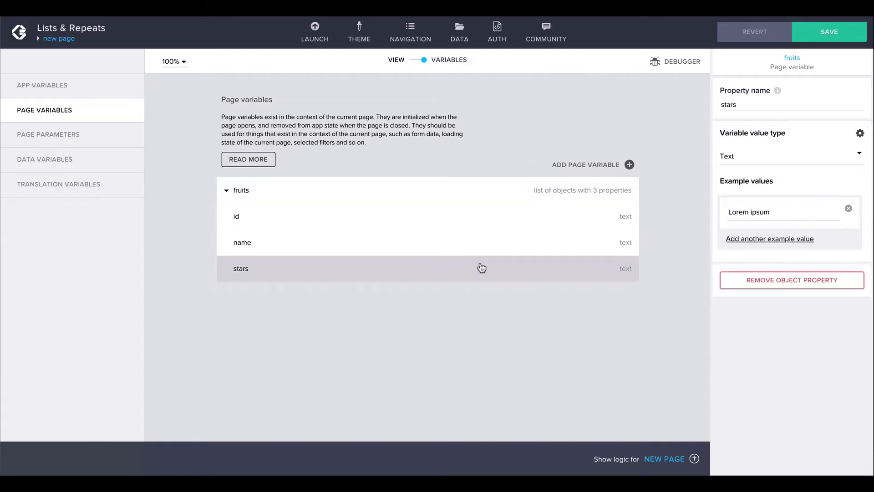
pyautogui.click(786, 156)
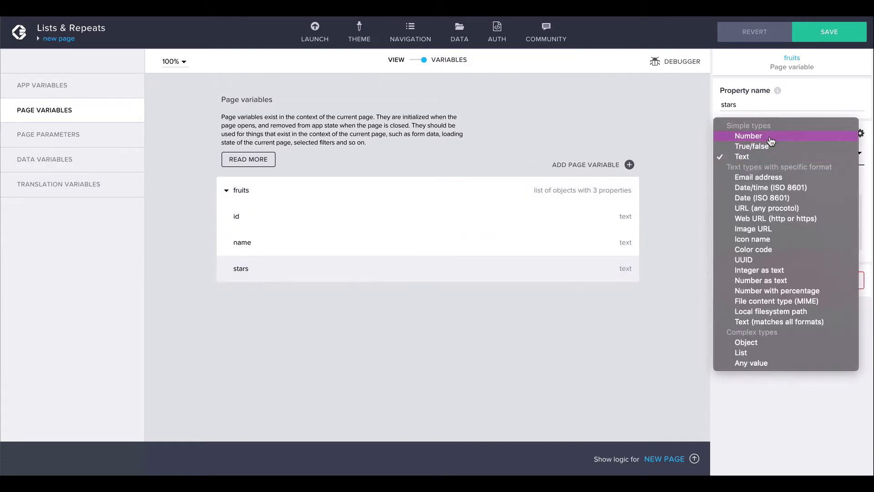
pyautogui.click(748, 136)
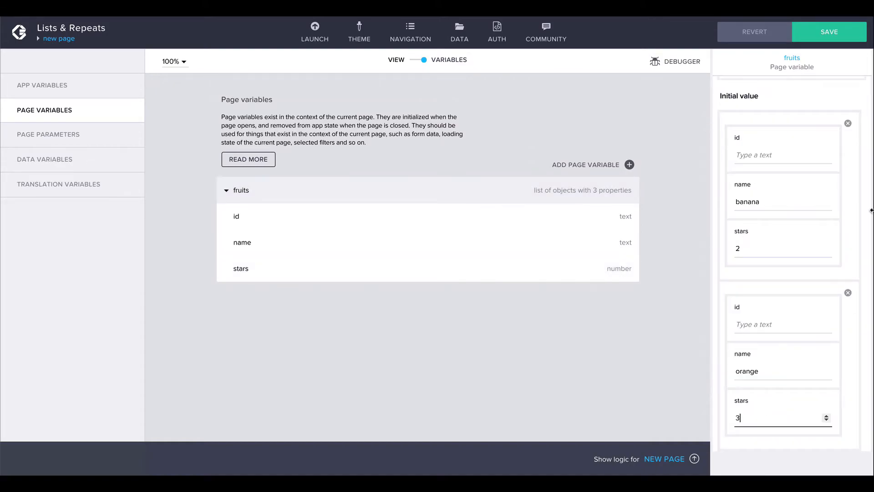
pyautogui.moveTo(863, 252)
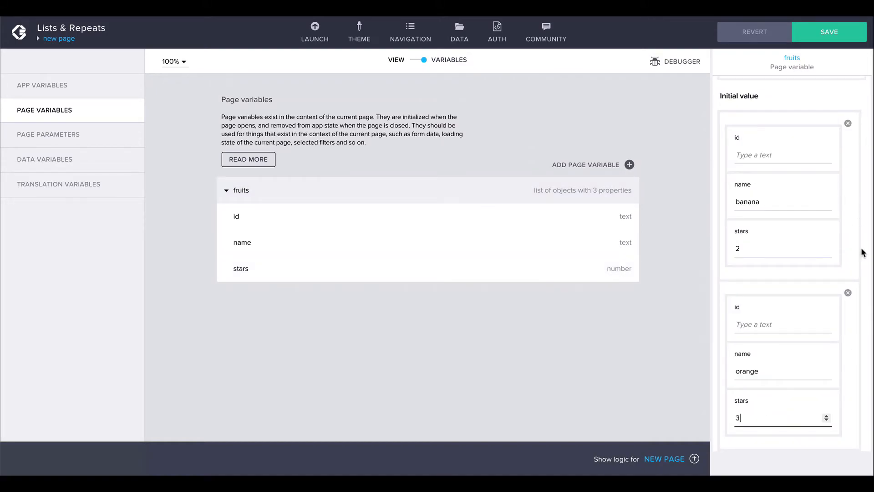
# Enter stars values 2, 3 and 5 for banana, orange and kiwi, and save the app
pyautogui.scroll(-3)
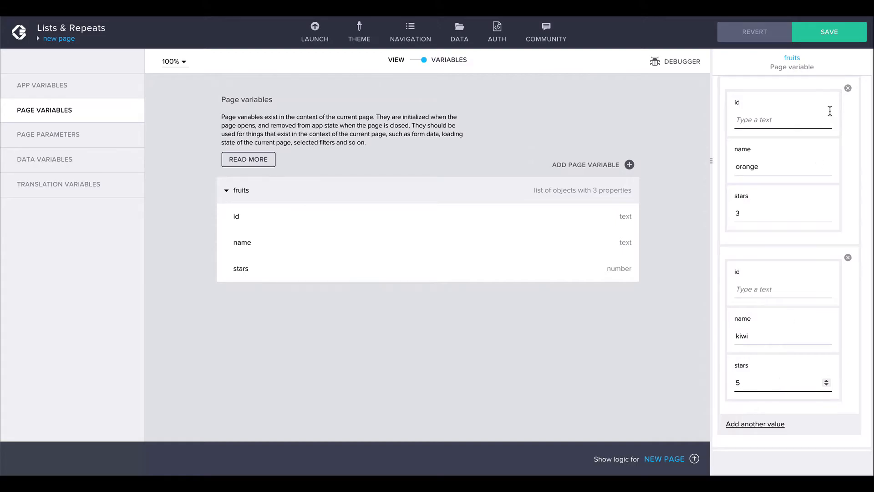
pyautogui.click(829, 31)
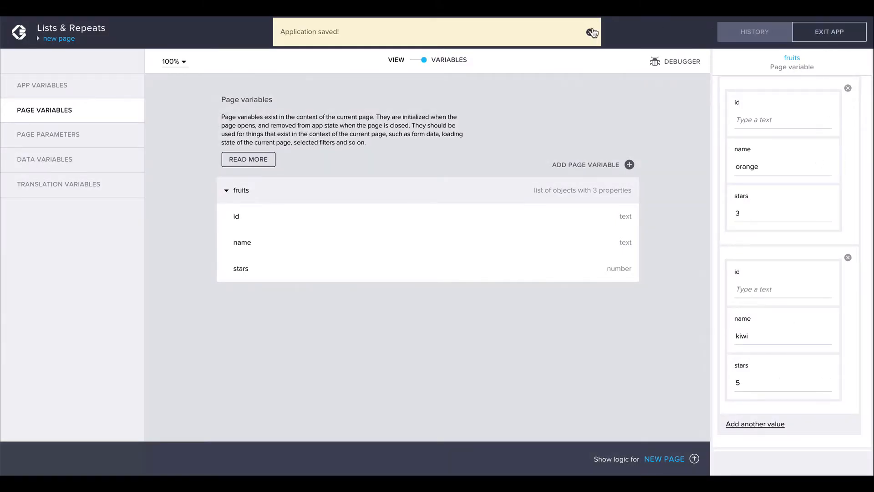
pyautogui.click(414, 60)
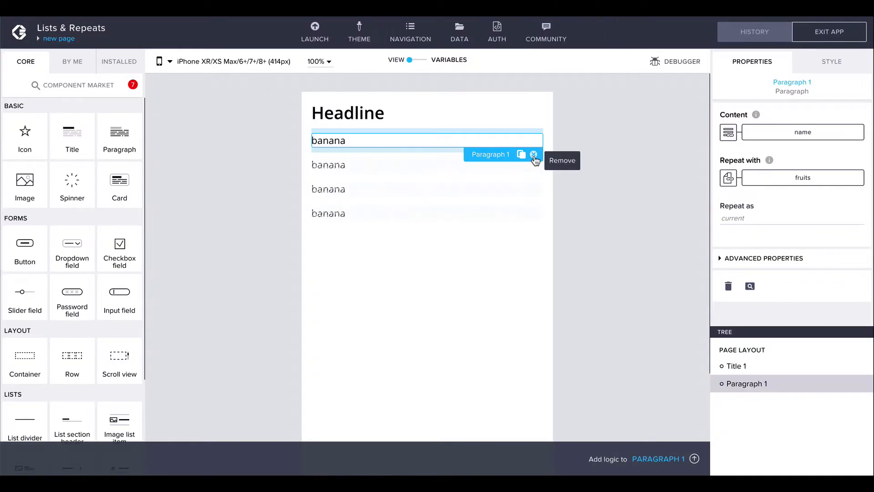
# Delete the repeated fruit-name paragraph and place a paragraph in Row 1's first cell
pyautogui.click(532, 155)
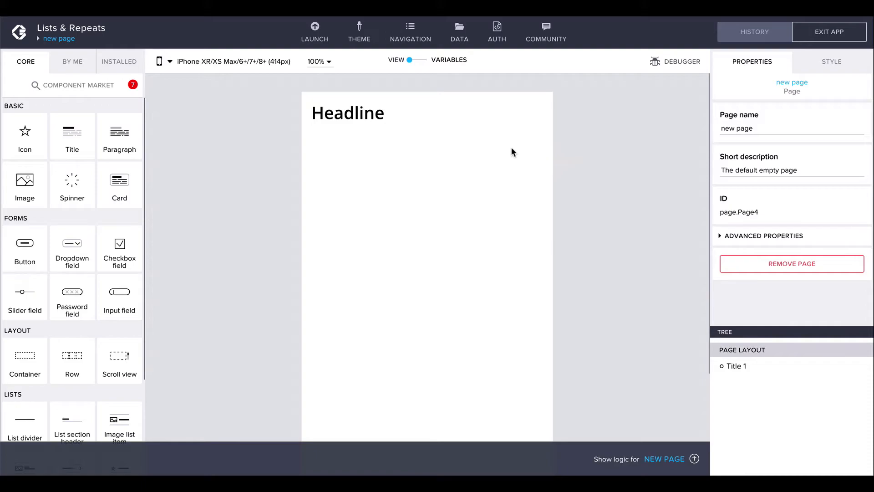
pyautogui.moveTo(72, 247)
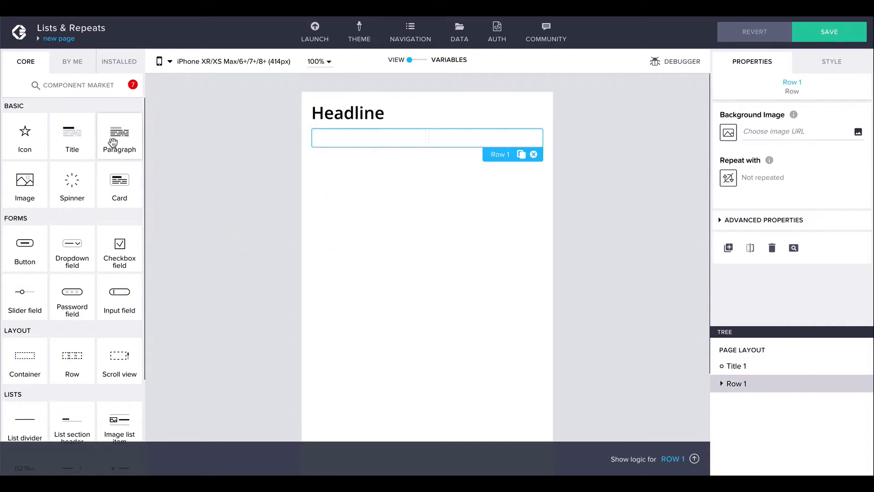
pyautogui.moveTo(118, 136); pyautogui.dragTo(368, 138)
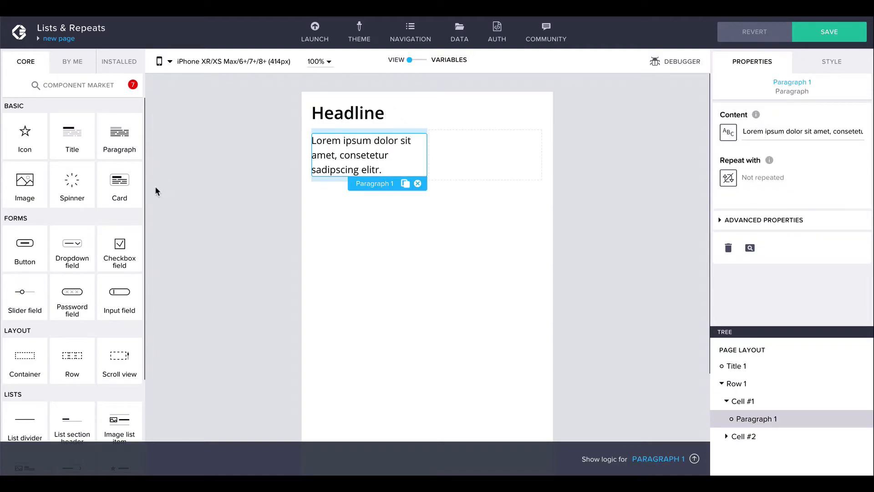
pyautogui.moveTo(25, 354)
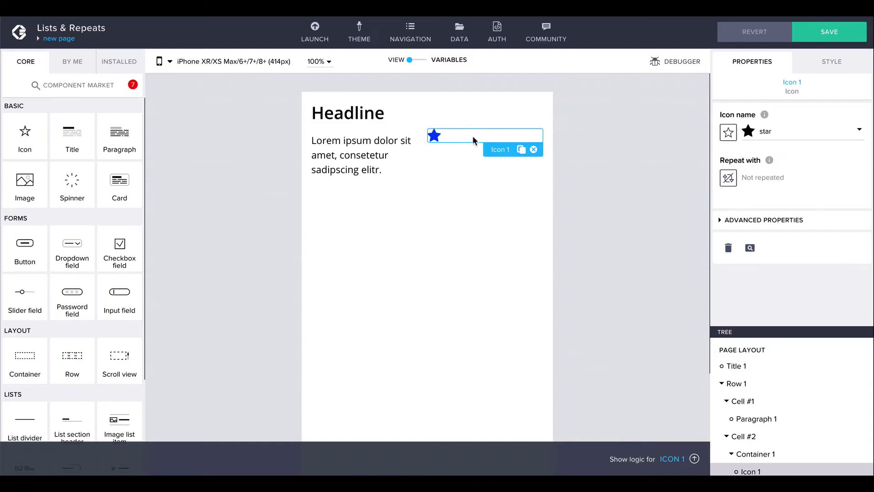
pyautogui.moveTo(736, 383)
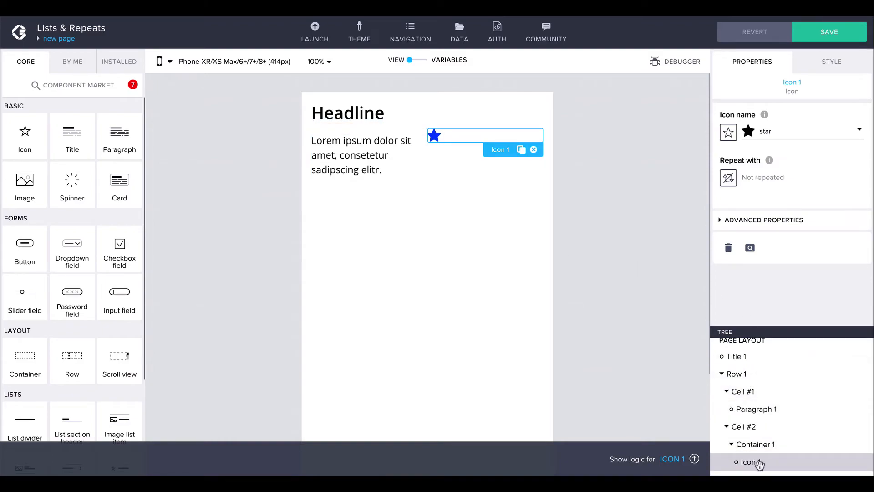
# Set Row 1's Repeat with to the fruits page variable
pyautogui.click(737, 373)
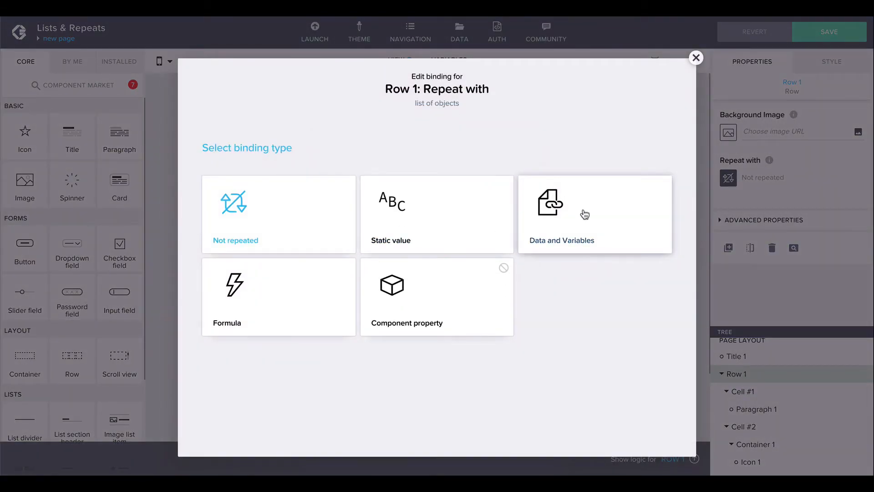
pyautogui.click(595, 213)
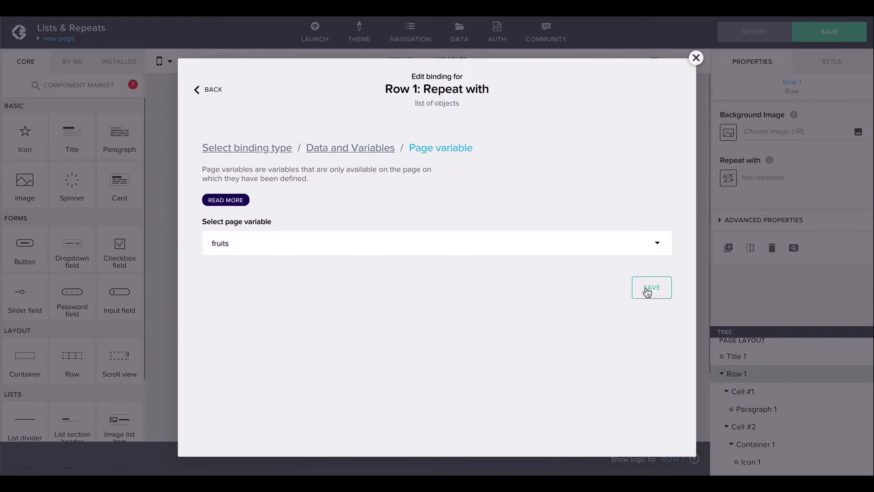
pyautogui.click(652, 287)
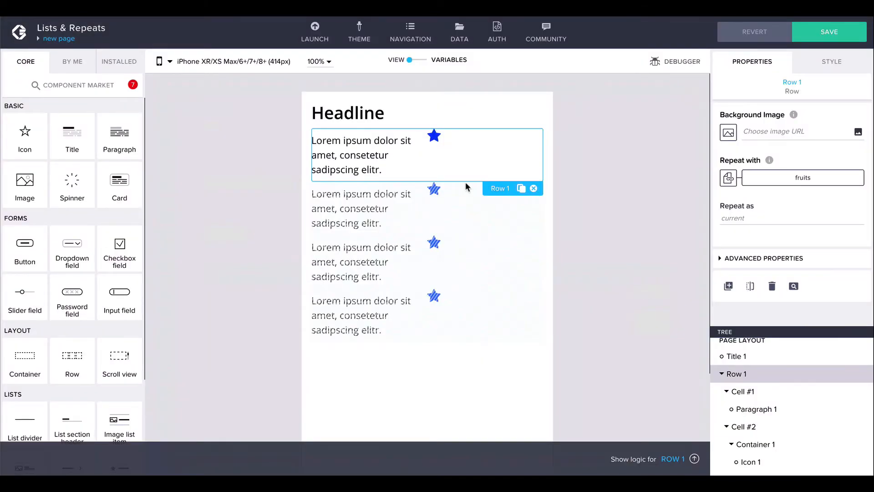
# Bind Paragraph 1's Content to the current repeat item's name property
pyautogui.click(361, 155)
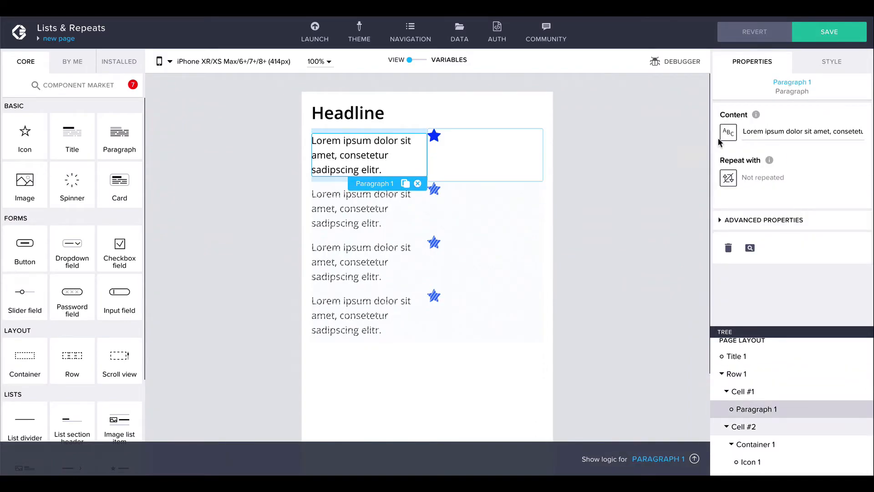
pyautogui.click(729, 132)
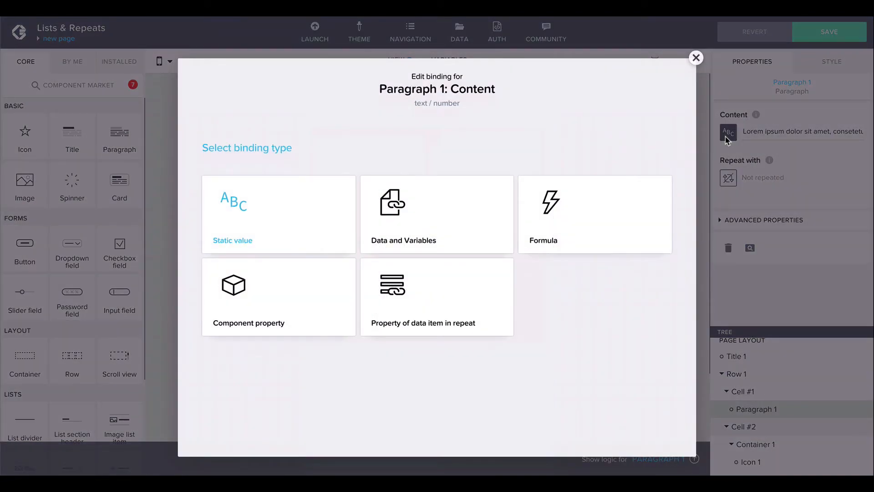
pyautogui.click(436, 297)
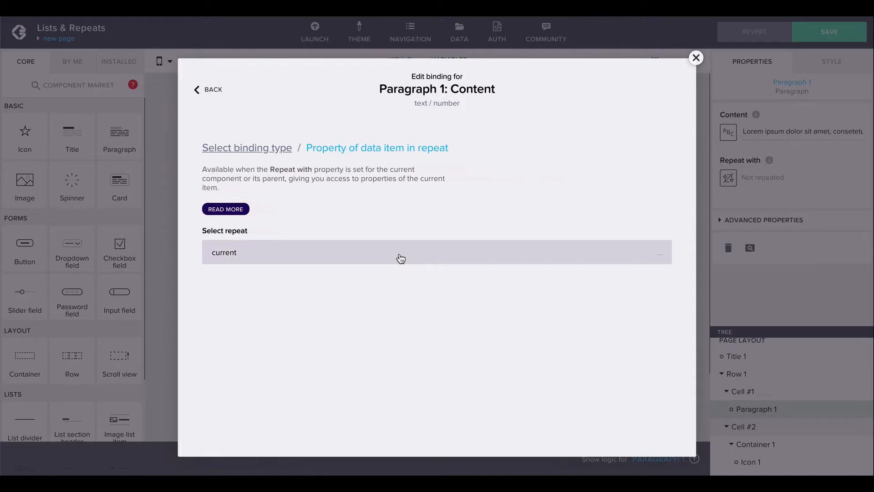
pyautogui.click(402, 252)
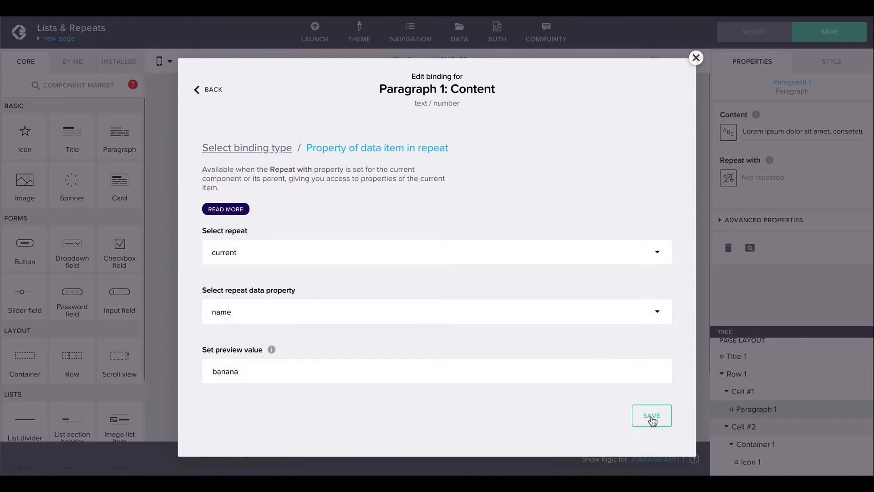
pyautogui.click(652, 416)
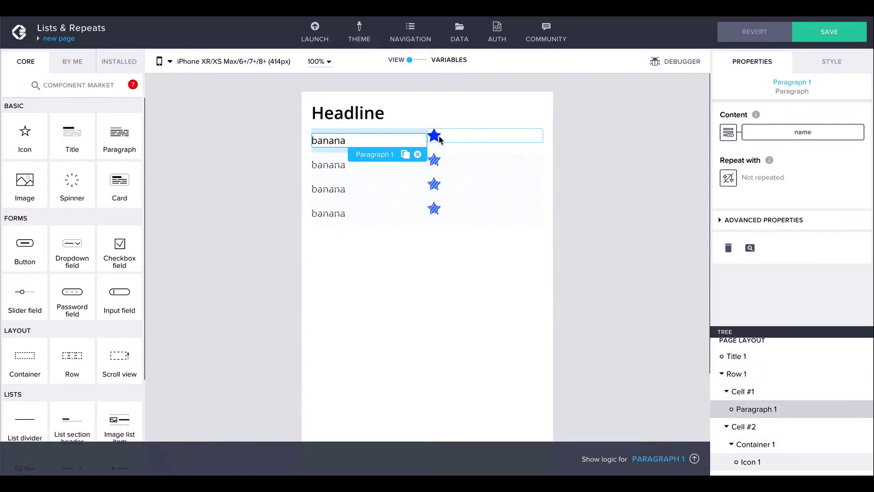
pyautogui.click(433, 135)
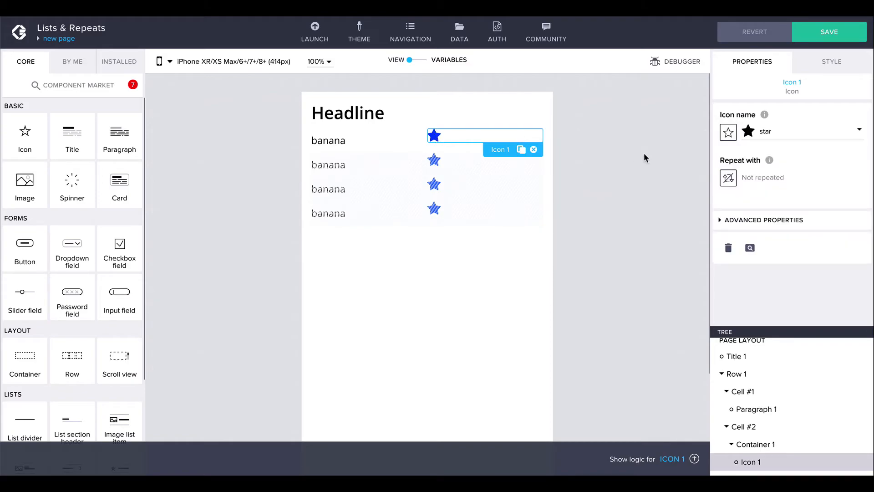
# Set Icon 1's Repeat with to the formula REPEAT({},current.stars) and save it
pyautogui.click(729, 178)
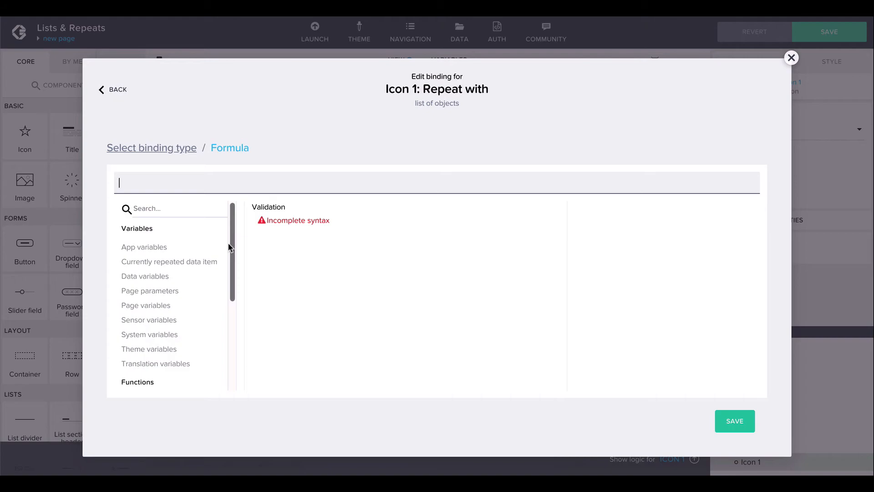
pyautogui.write('REPEAT({')
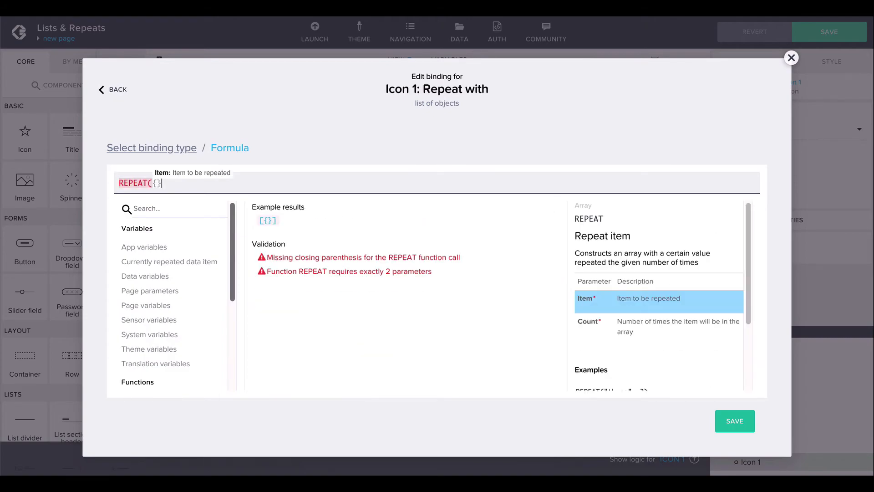
pyautogui.write(',current.stars}')
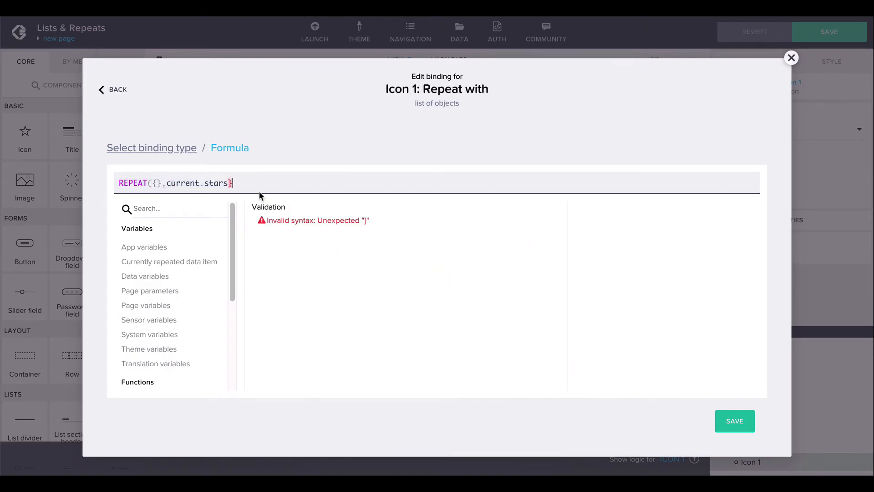
pyautogui.write(')')
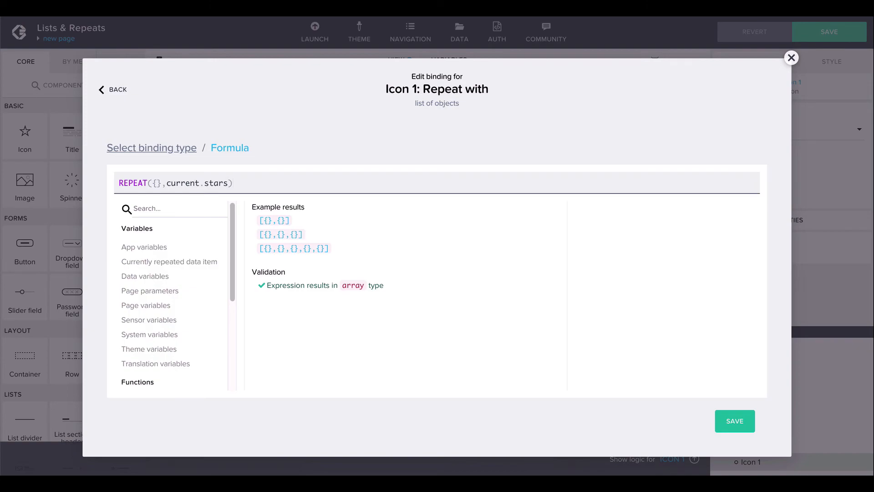
pyautogui.moveTo(151, 147)
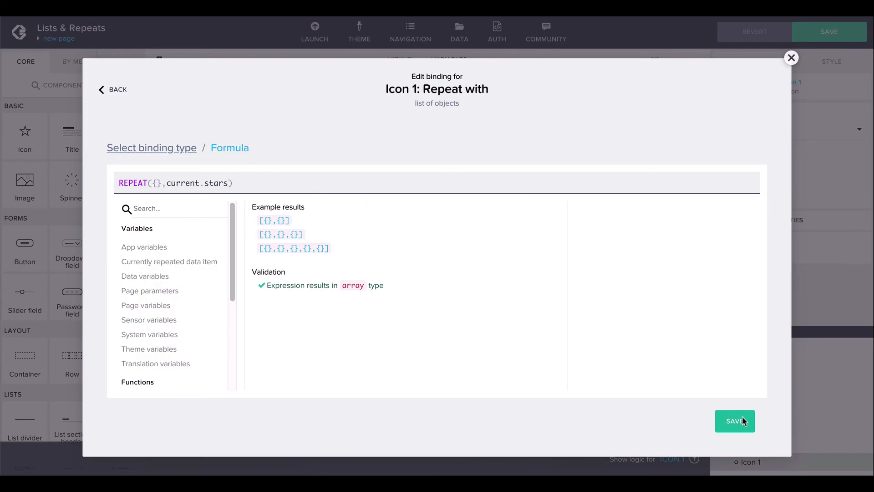
pyautogui.click(734, 420)
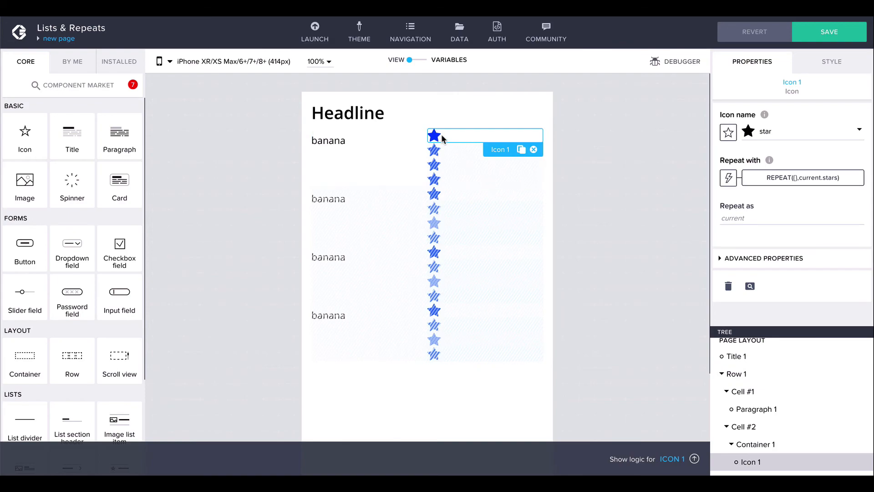
pyautogui.moveTo(435, 190)
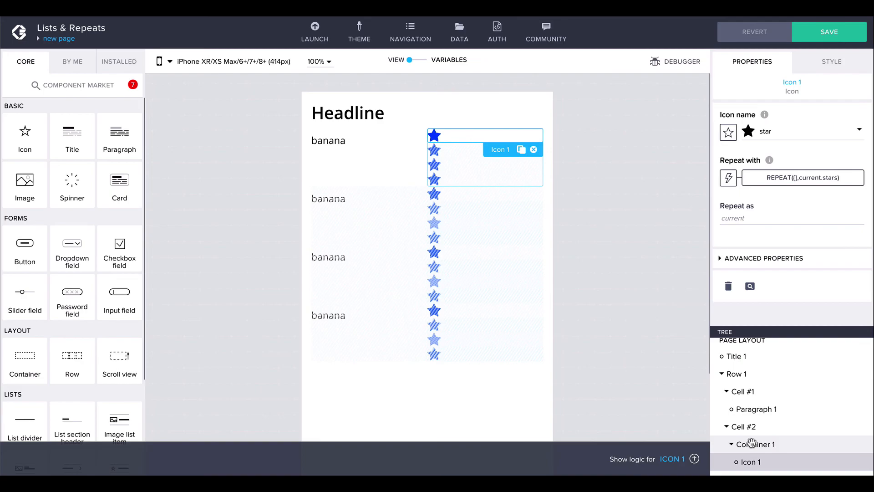
# Set Container 1's Style > Layout to Horizontal so each fruit's stars sit side by side
pyautogui.click(757, 444)
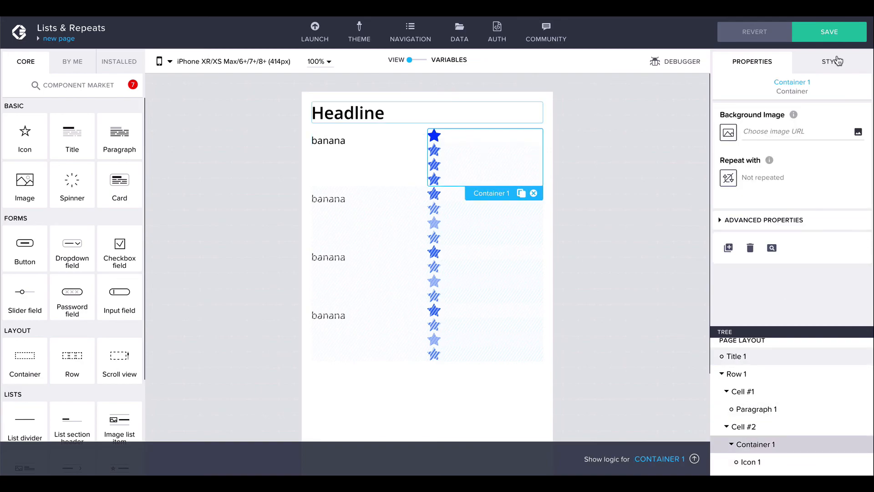
pyautogui.click(831, 61)
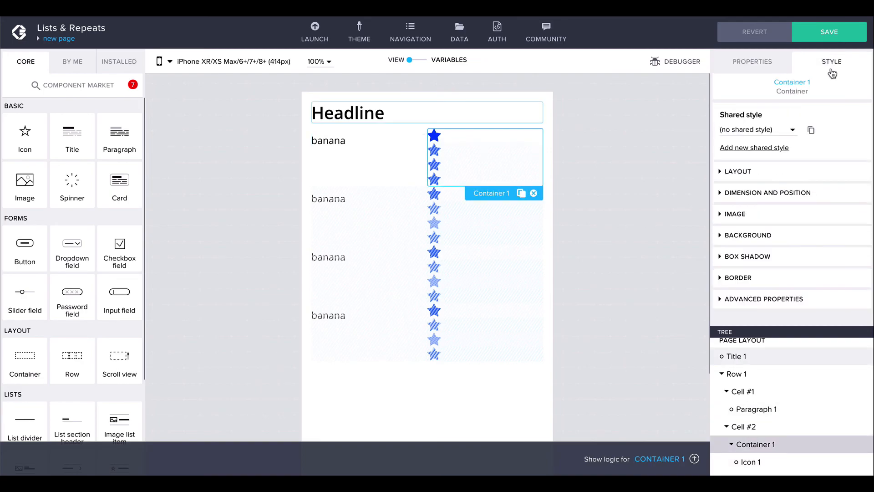
pyautogui.click(736, 171)
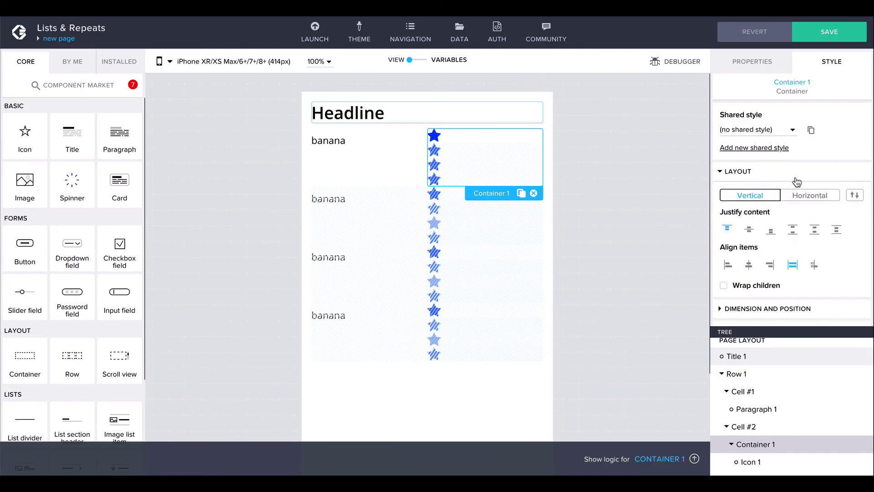
pyautogui.click(810, 195)
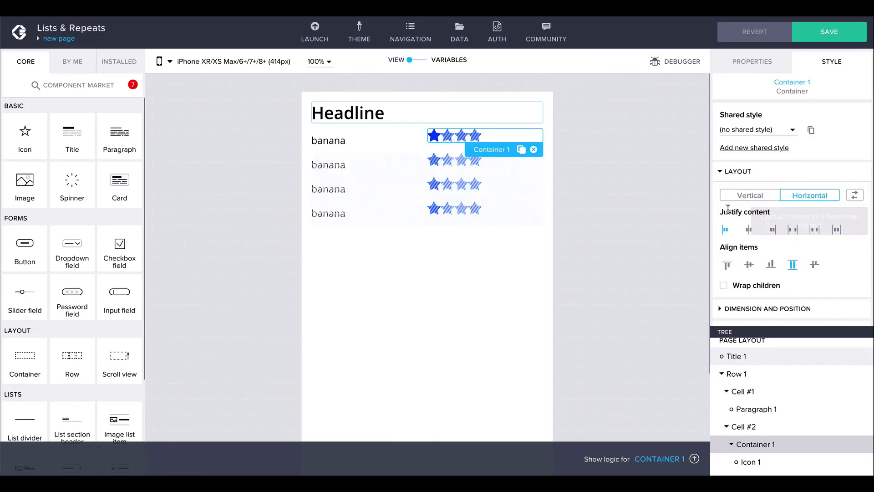
pyautogui.moveTo(725, 230)
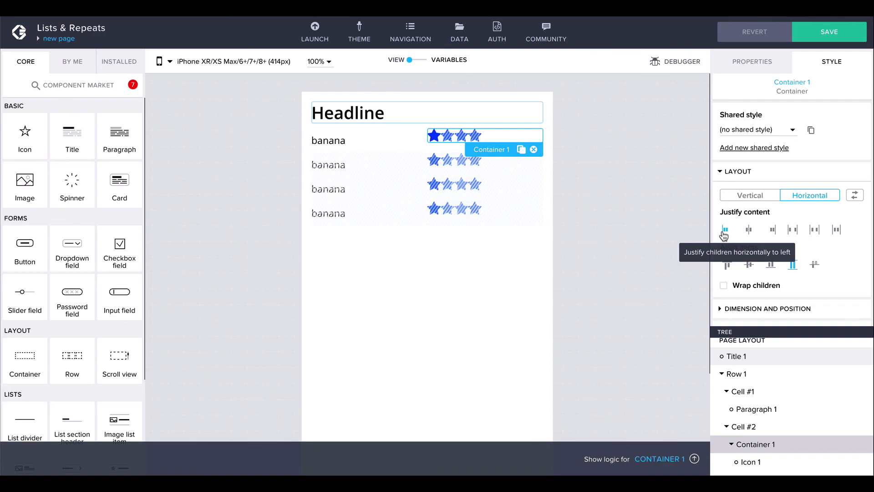